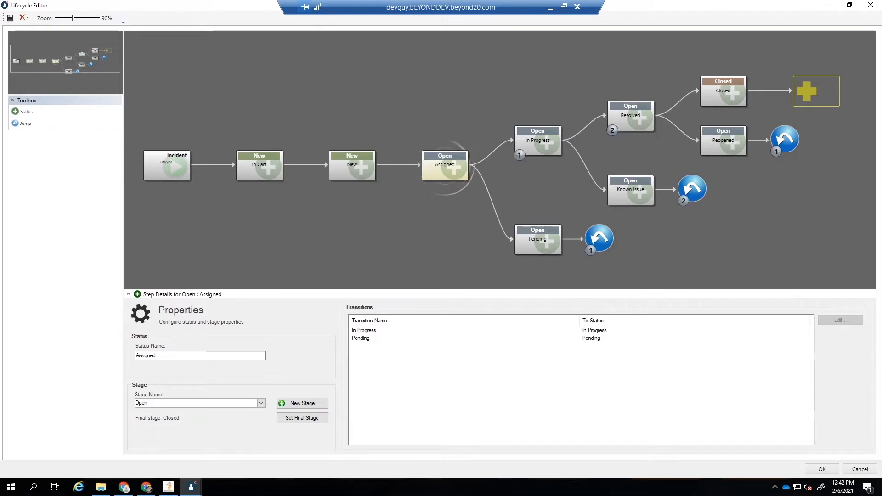
mouse_move(444, 164)
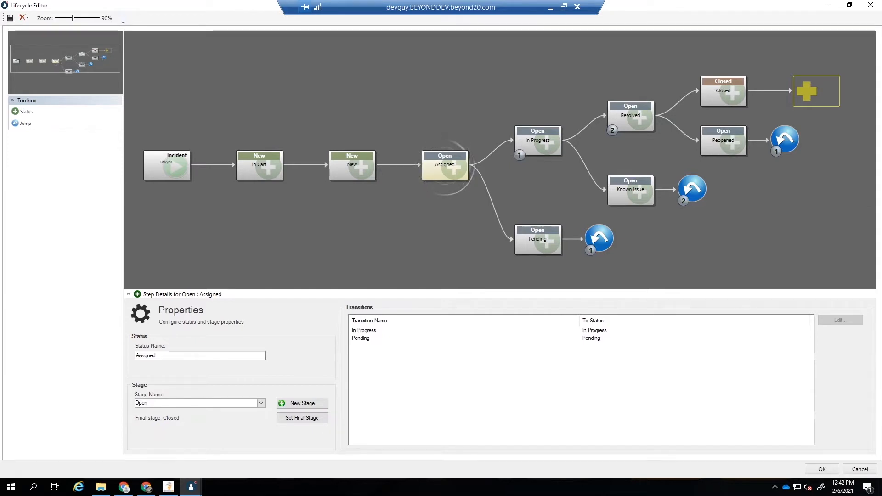
Select the In Cart status and edit its Submit transition to New.
left_click(445, 164)
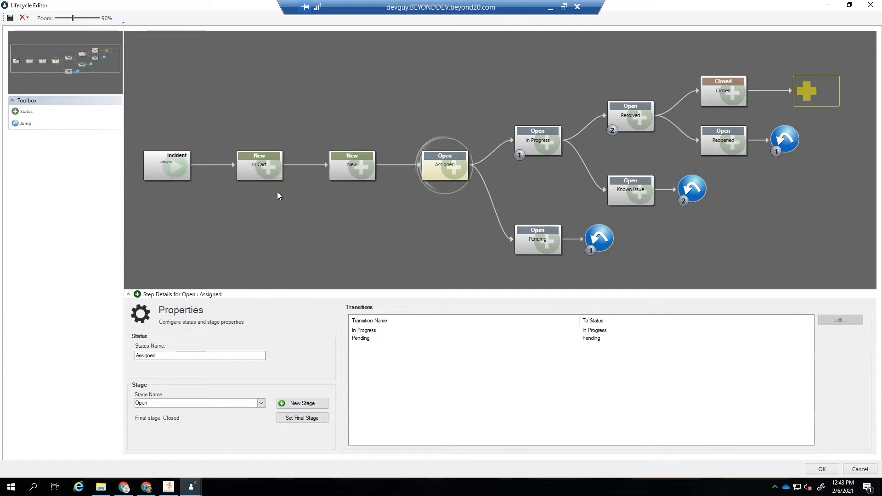
mouse_move(358, 193)
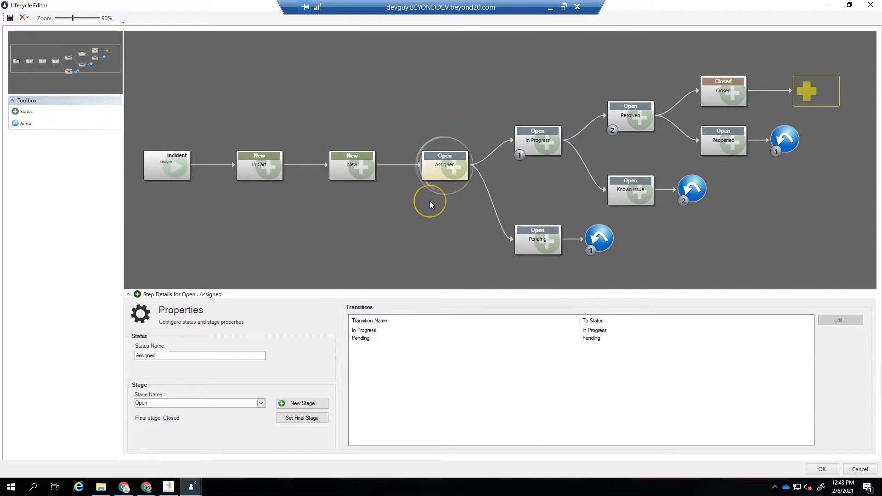
mouse_move(483, 280)
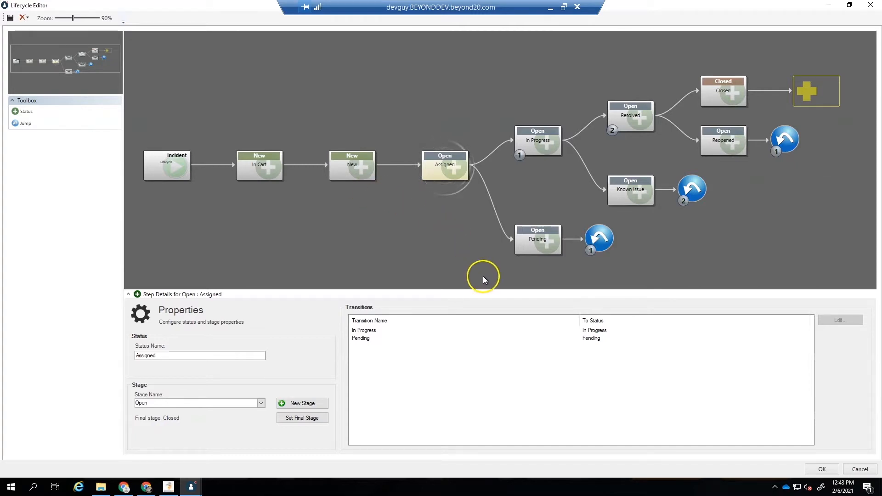
mouse_move(466, 202)
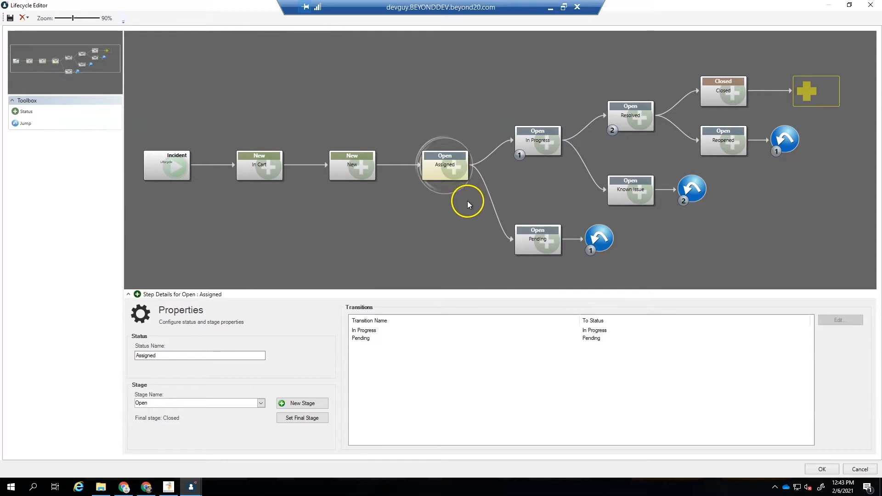
mouse_move(456, 202)
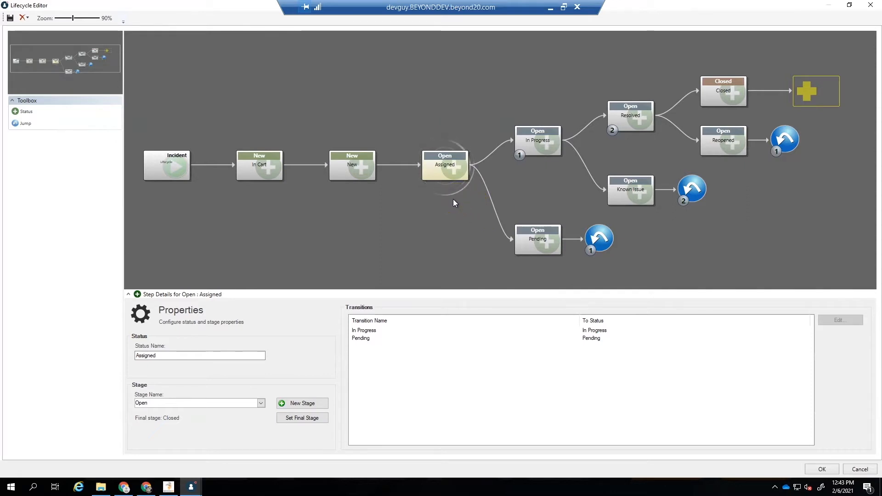
mouse_move(373, 191)
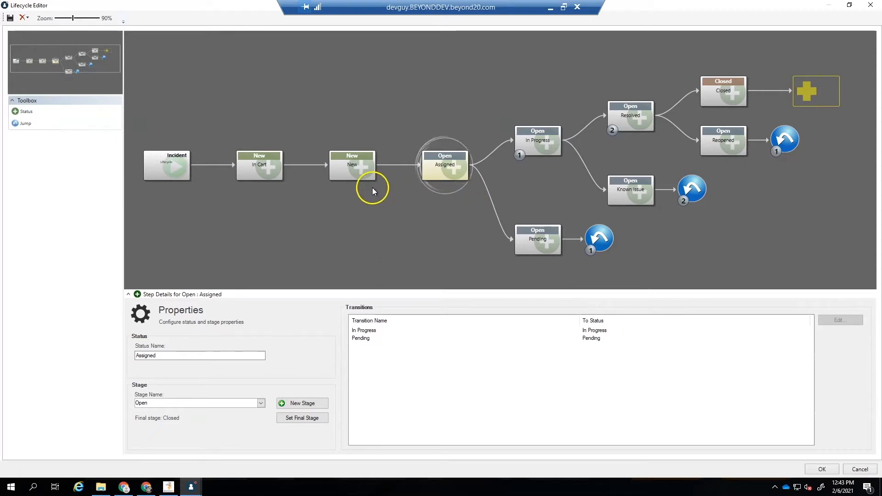
mouse_move(209, 172)
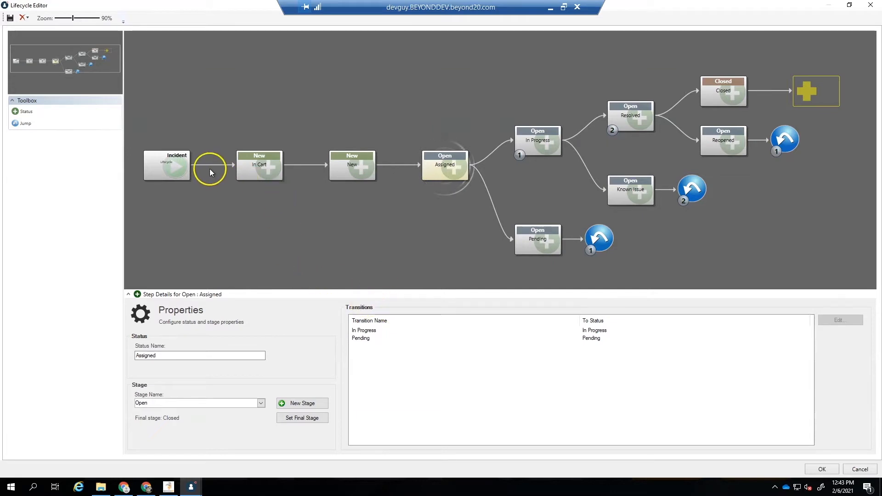
mouse_move(298, 170)
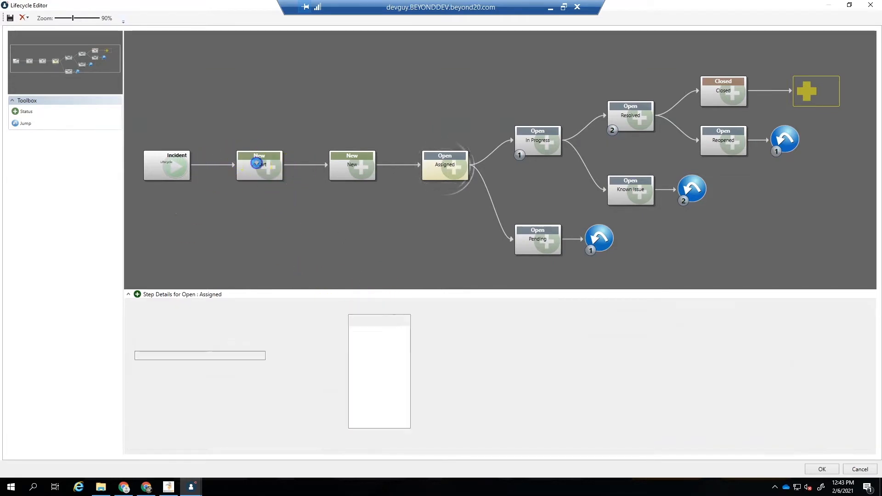
left_click(260, 166)
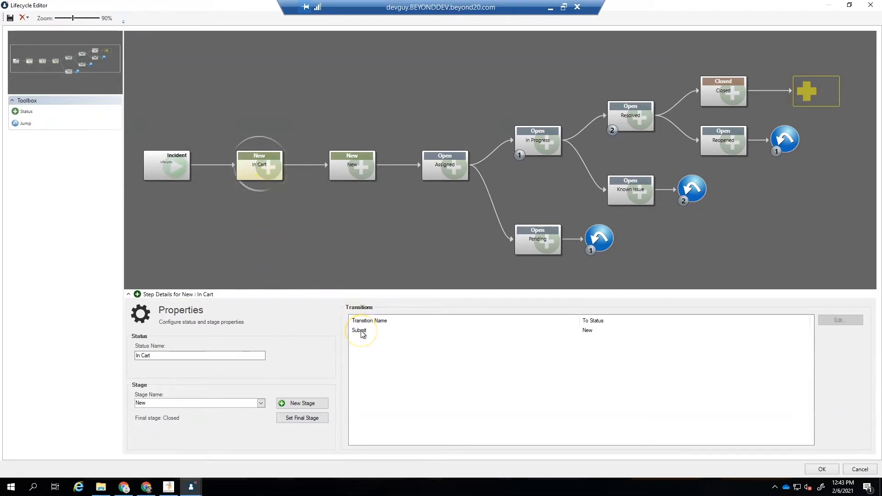
mouse_move(586, 336)
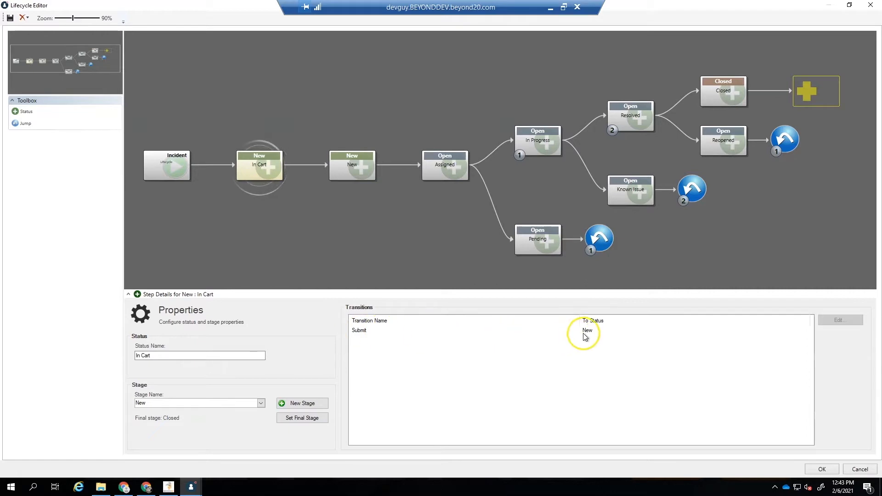
mouse_move(363, 334)
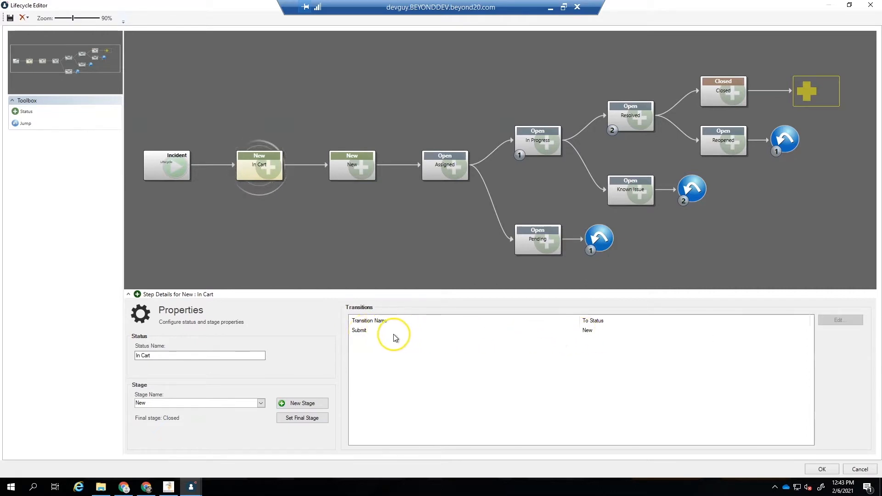
left_click(360, 330)
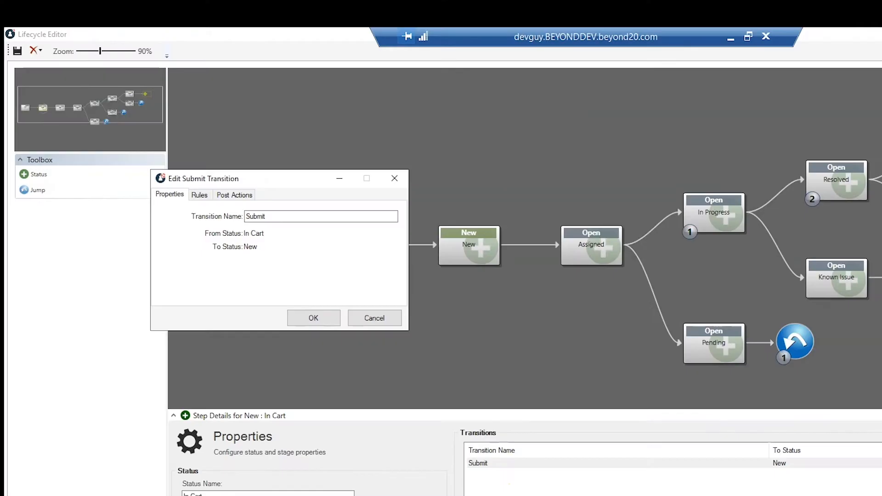
mouse_move(231, 214)
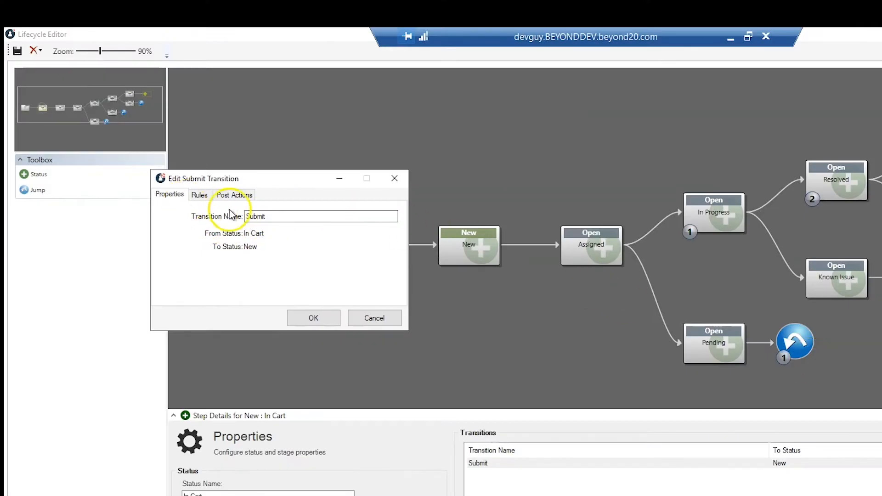
left_click(320, 216)
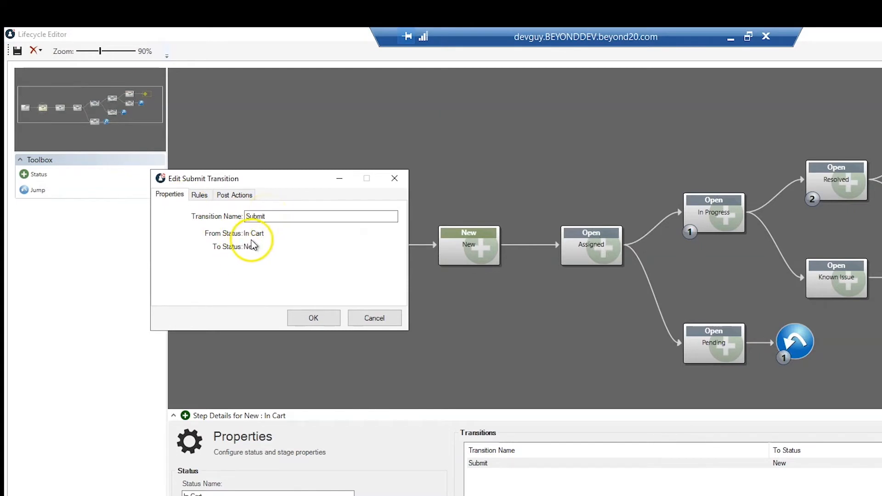
mouse_move(268, 225)
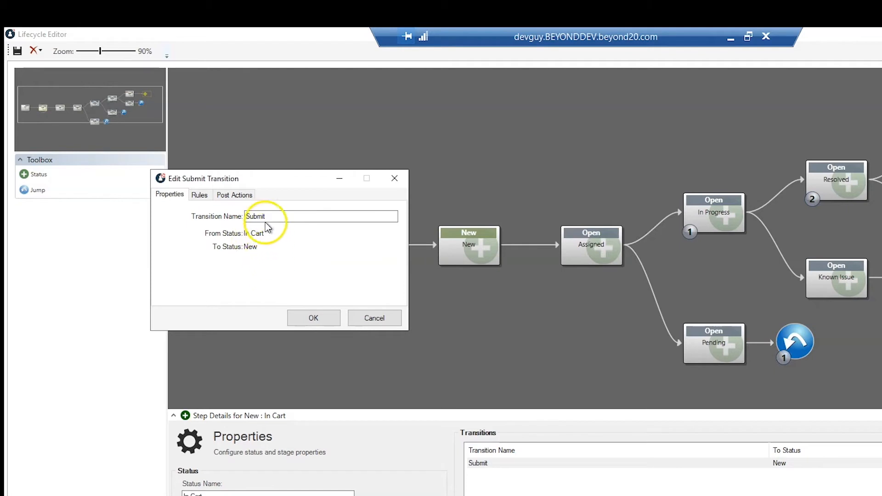
mouse_move(227, 215)
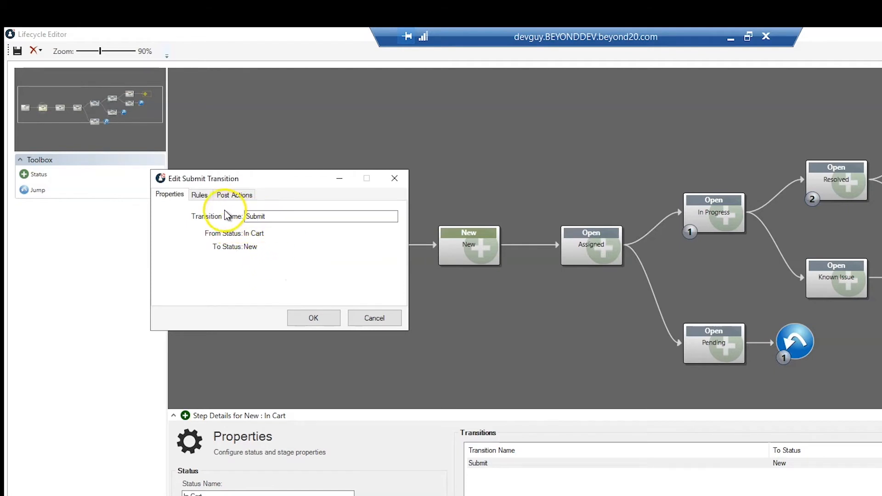
Review the Submit transition's Ok To Submit rule and its One-Step post action.
left_click(199, 195)
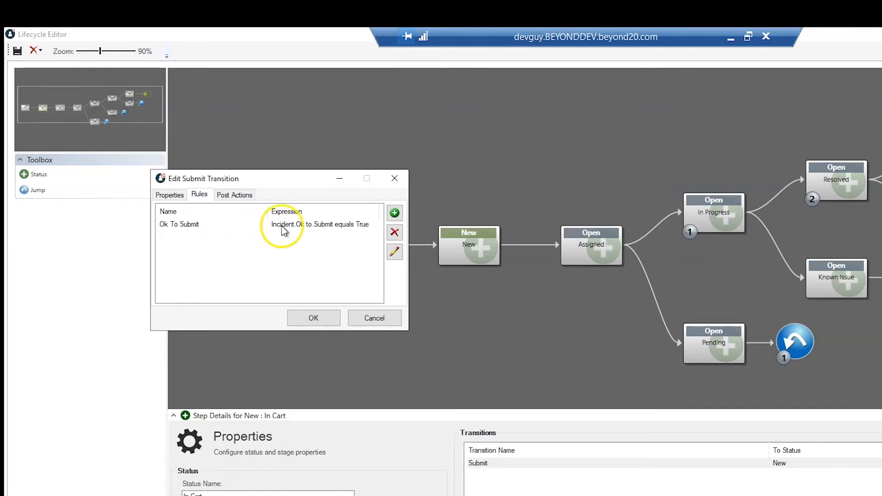
mouse_move(297, 232)
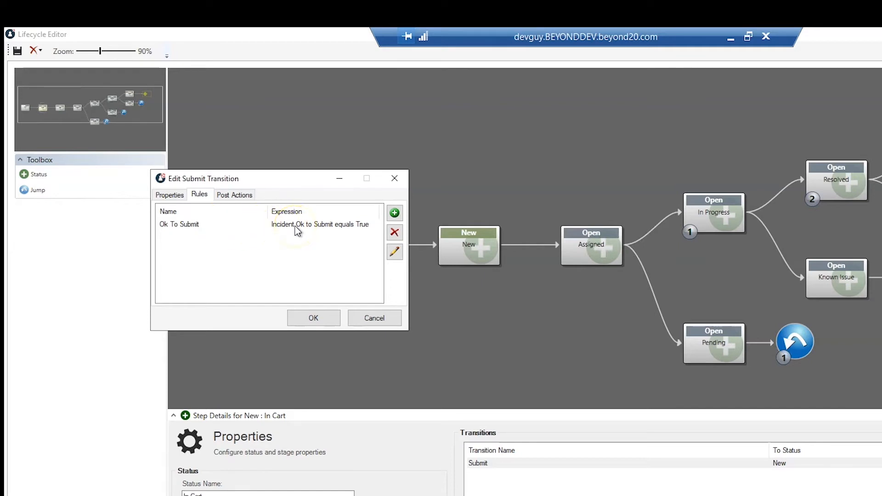
mouse_move(345, 235)
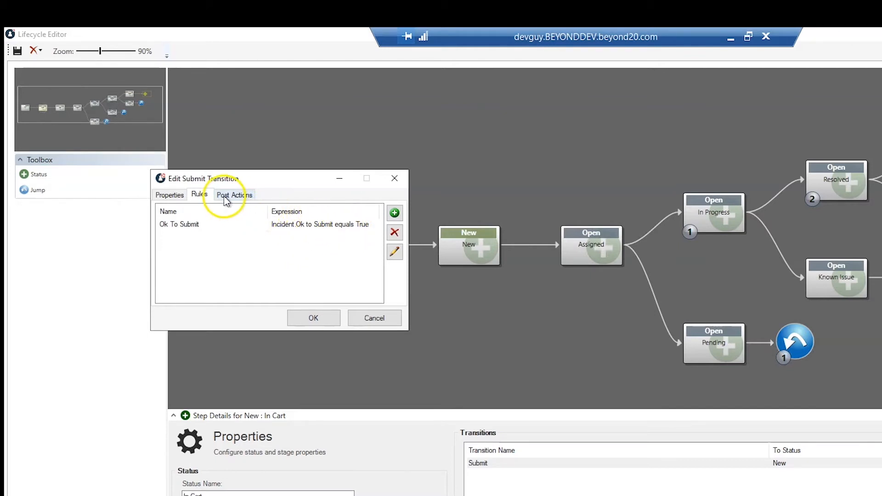
left_click(234, 194)
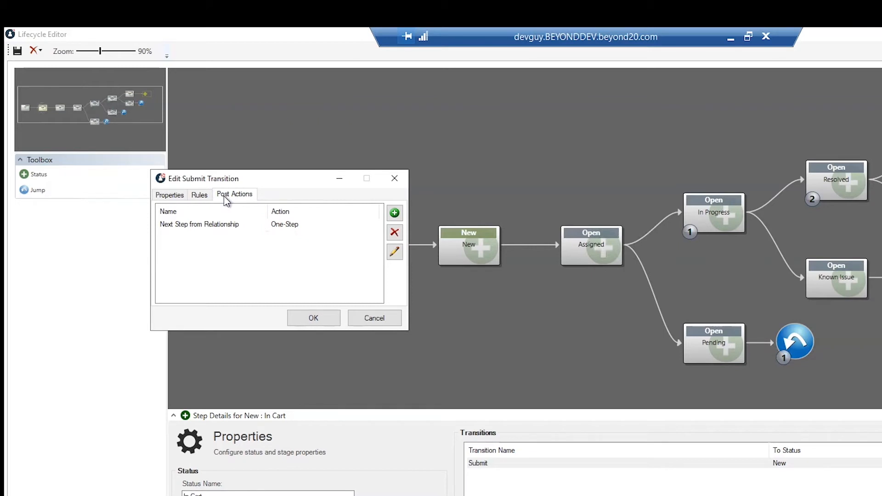
mouse_move(196, 232)
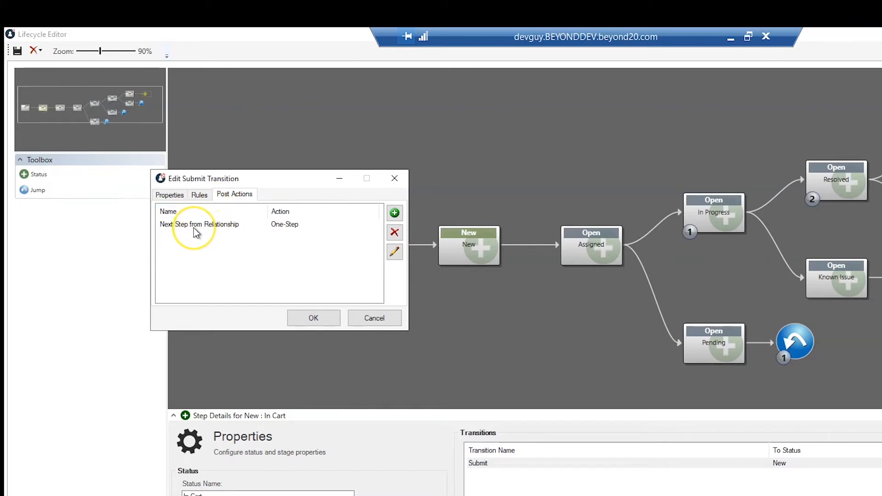
mouse_move(187, 228)
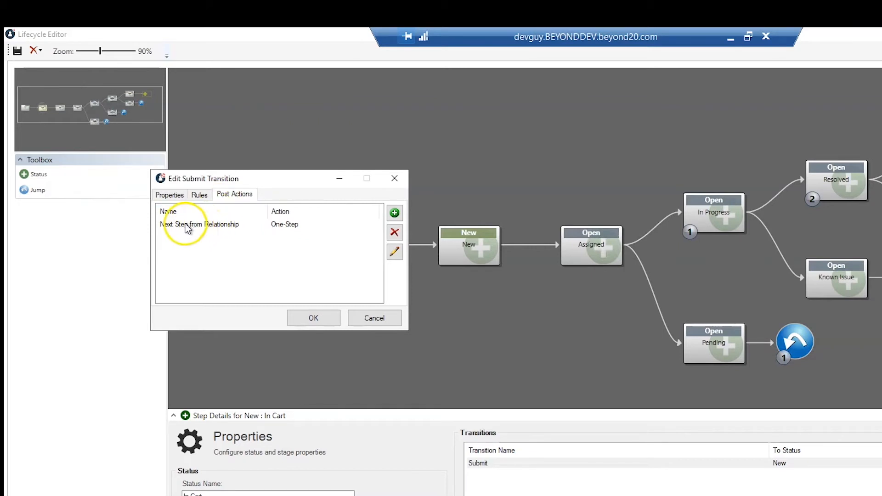
mouse_move(175, 233)
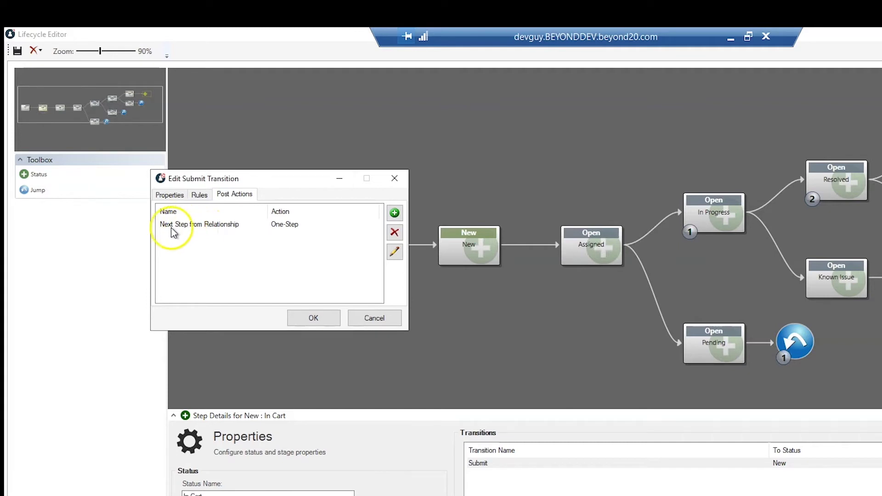
mouse_move(202, 232)
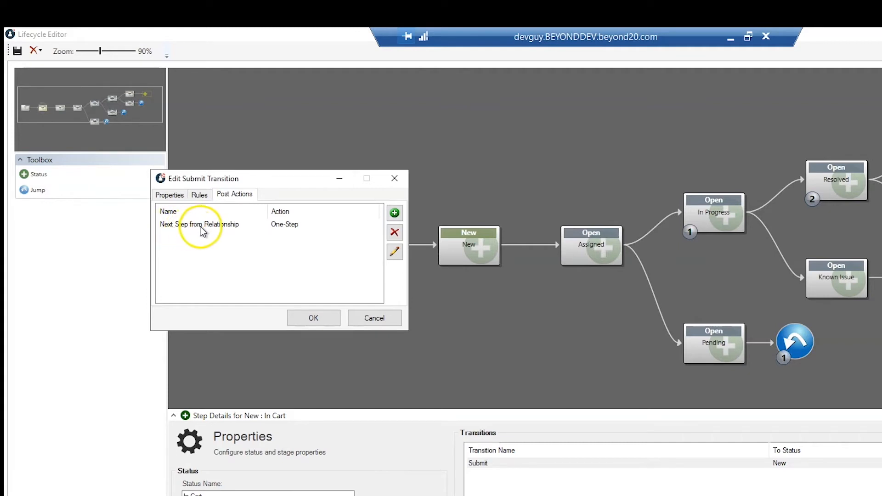
mouse_move(366, 223)
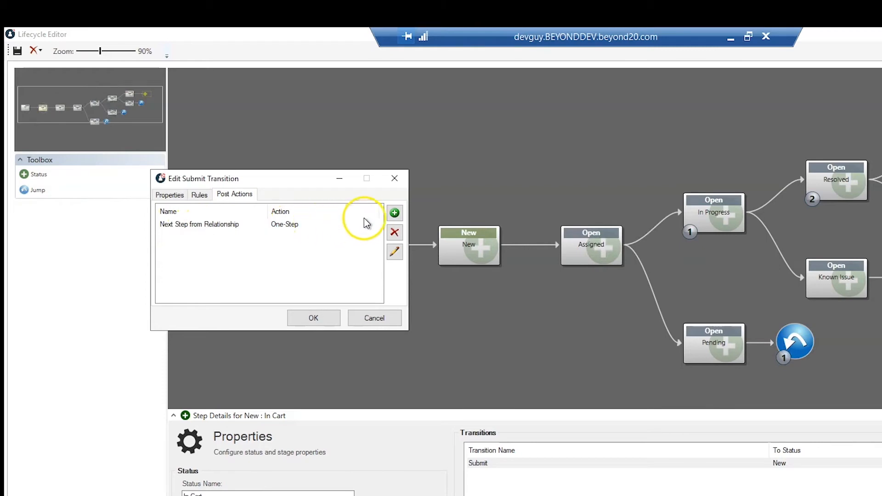
Edit the Next Step from Relationship post action and browse the One-Step Action Manager.
left_click(394, 252)
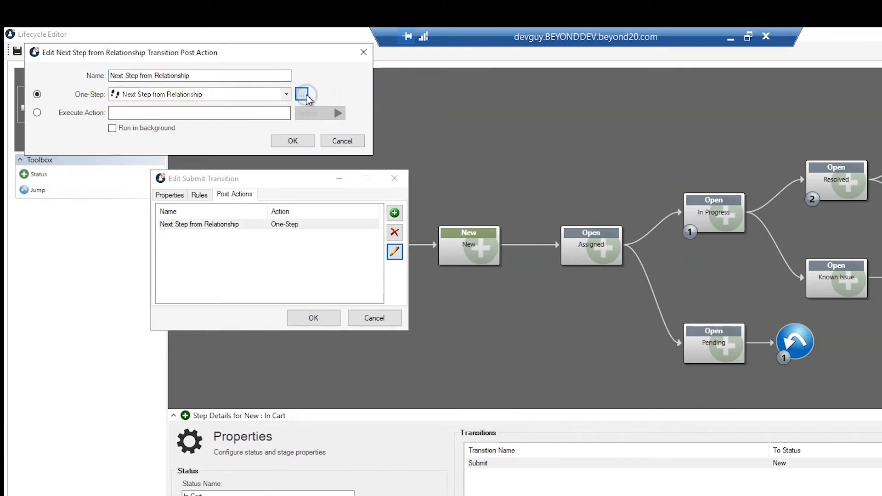
left_click(303, 94)
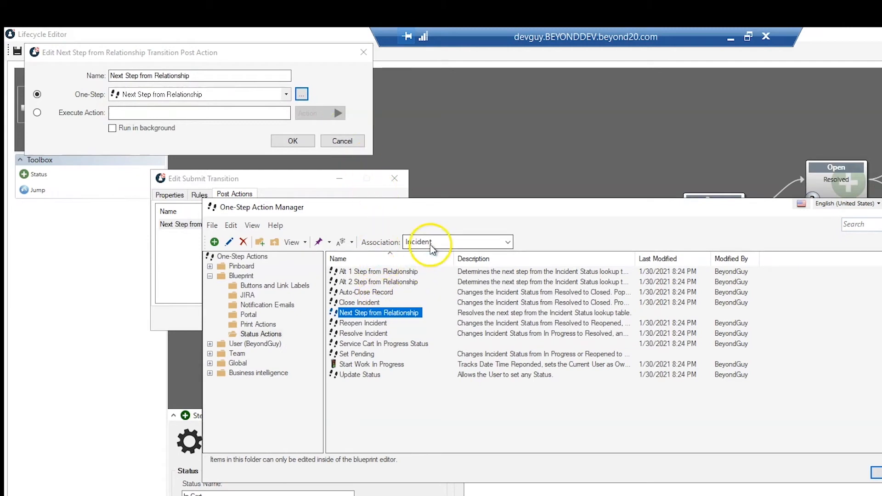
mouse_move(349, 315)
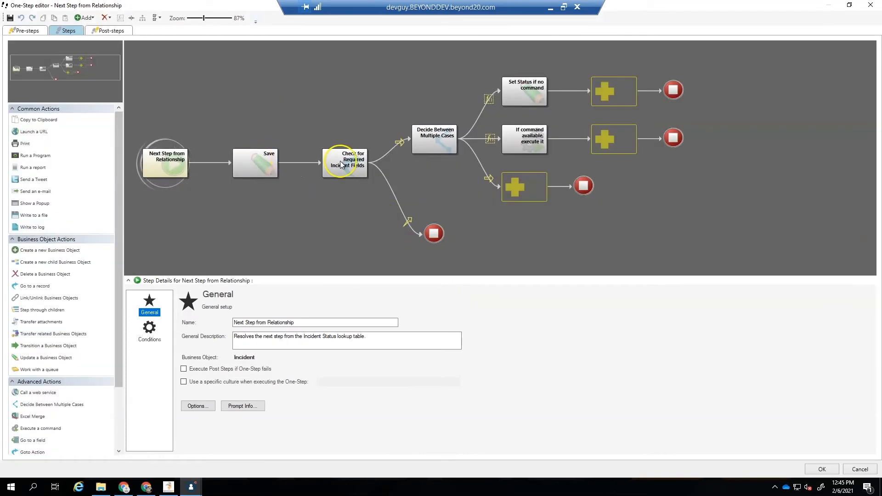
mouse_move(440, 143)
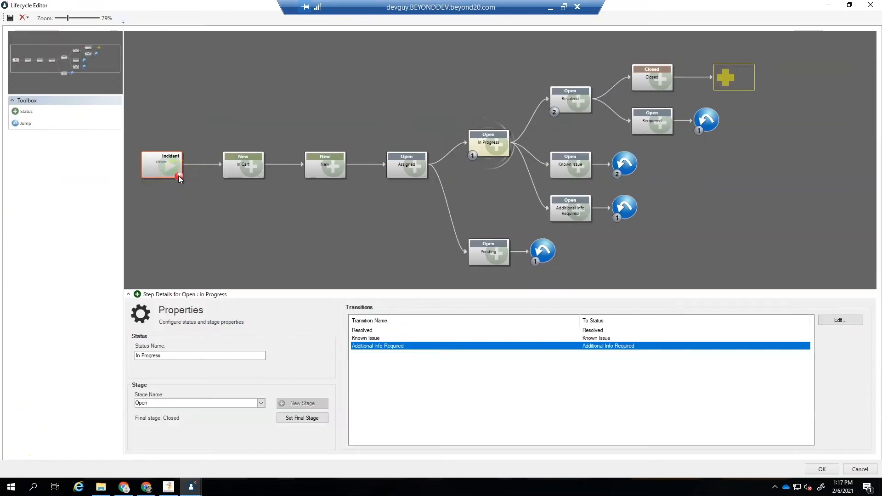
Check the Incident node warning, then accept the edits and close the Lifecycle Editor.
left_click(488, 142)
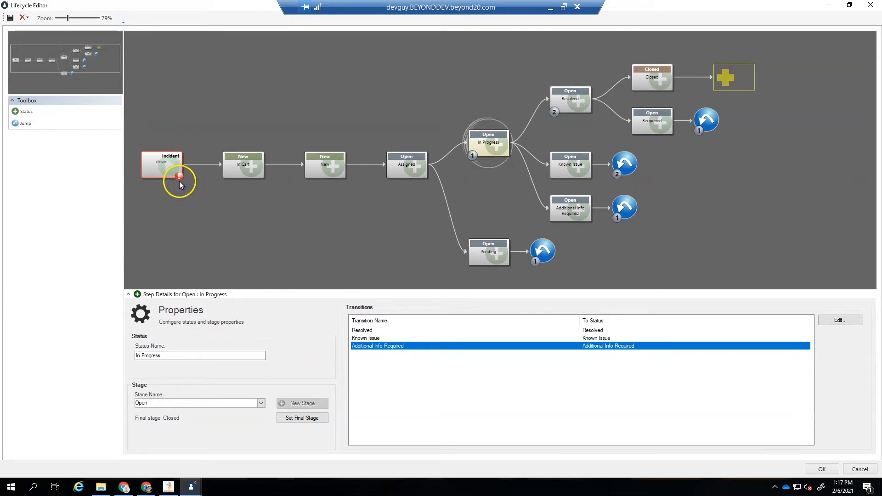
mouse_move(159, 173)
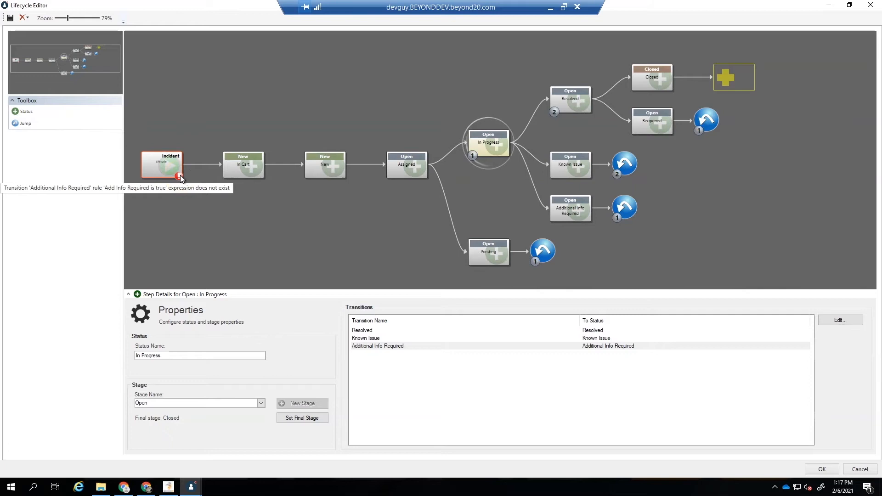
mouse_move(459, 218)
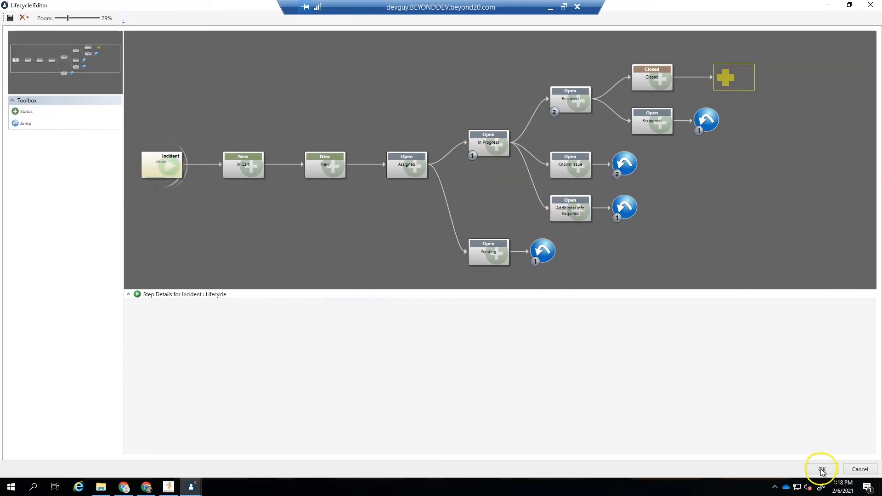
left_click(822, 469)
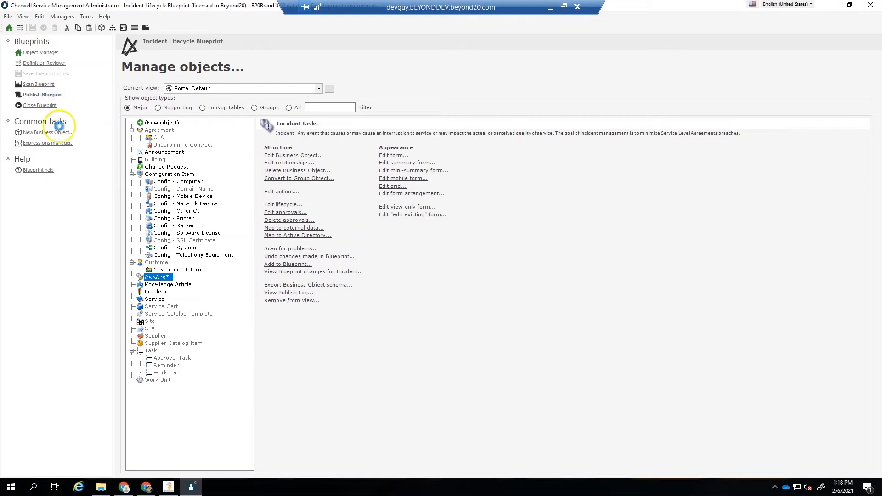
left_click(42, 95)
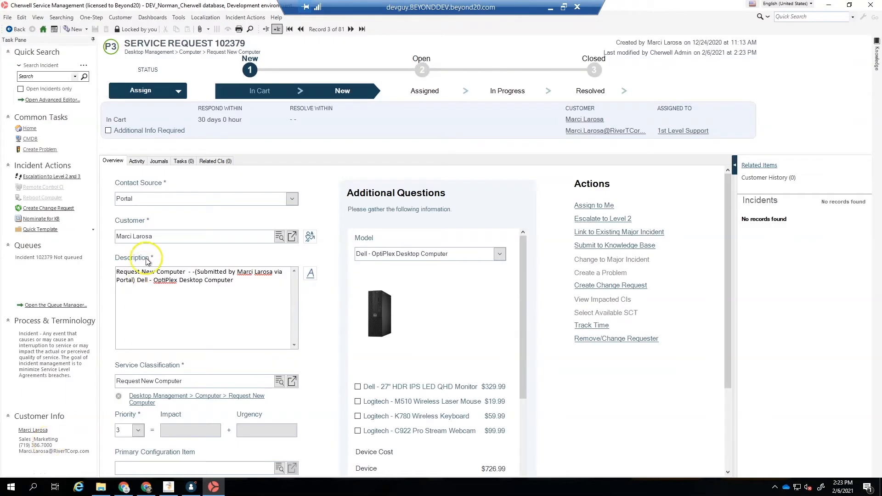
mouse_move(269, 160)
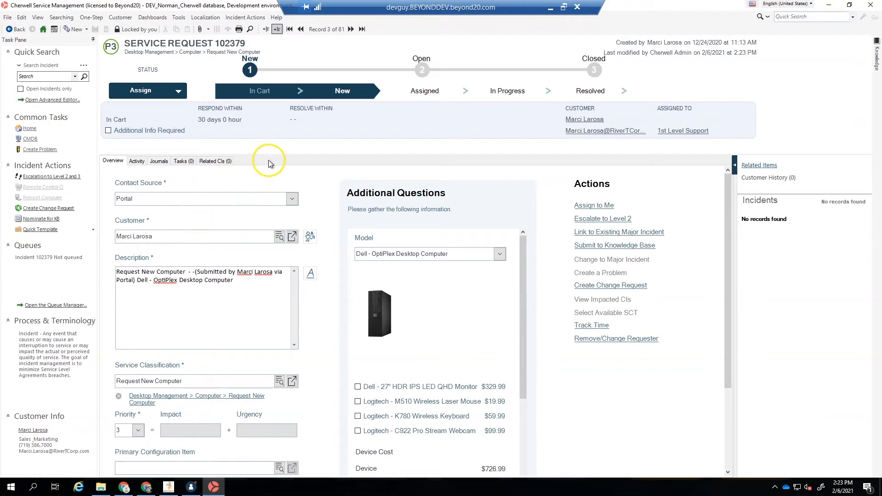
mouse_move(167, 122)
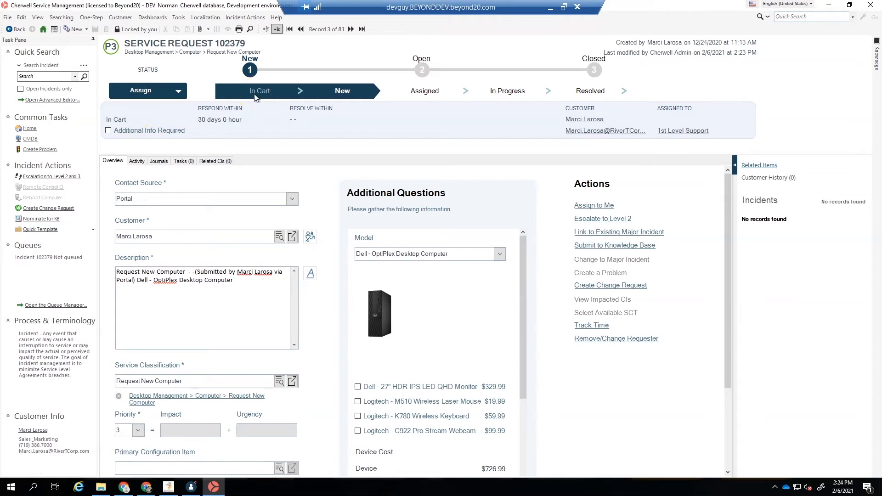
mouse_move(343, 96)
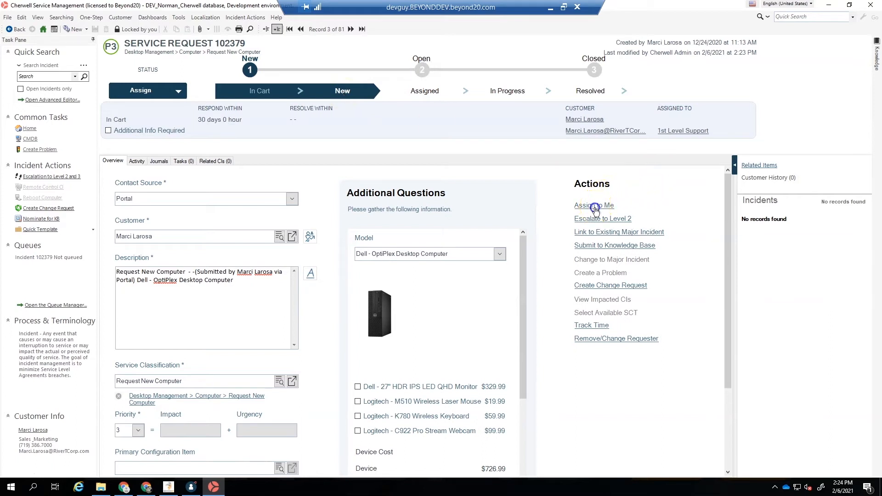
Assign request 102379 to Cherwell Admin and advance it to the Assigned status.
left_click(593, 205)
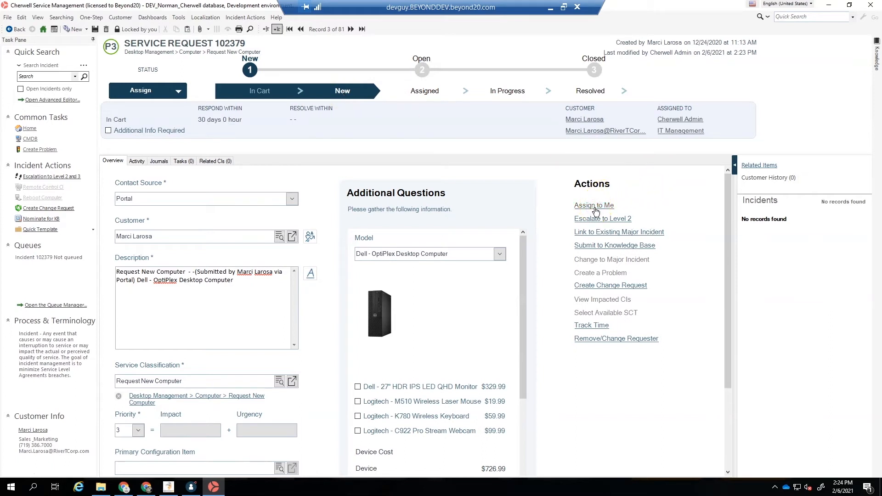
mouse_move(142, 91)
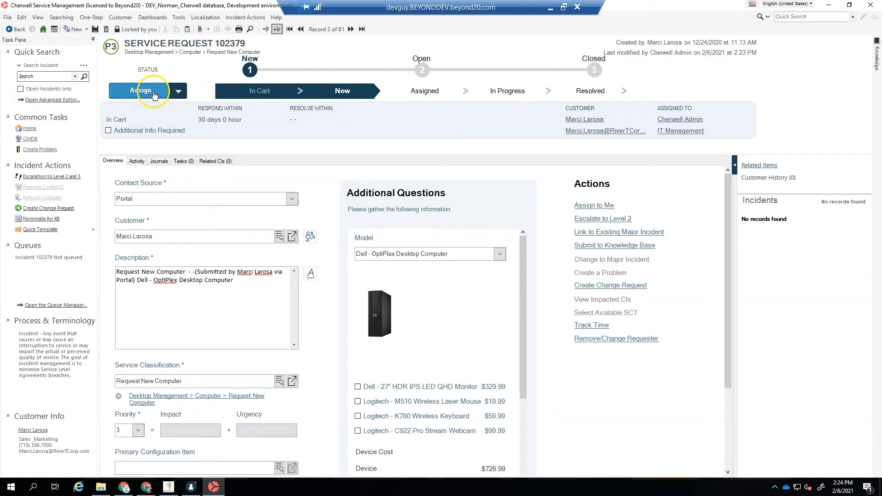
left_click(141, 91)
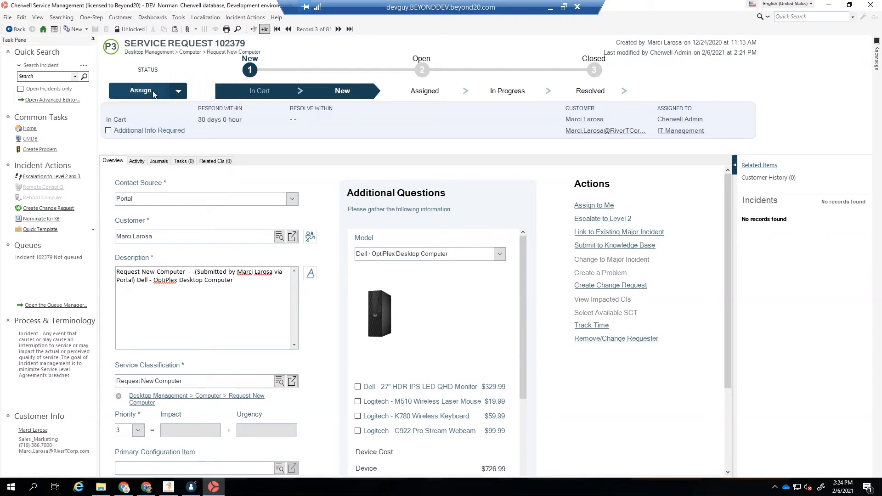
left_click(140, 91)
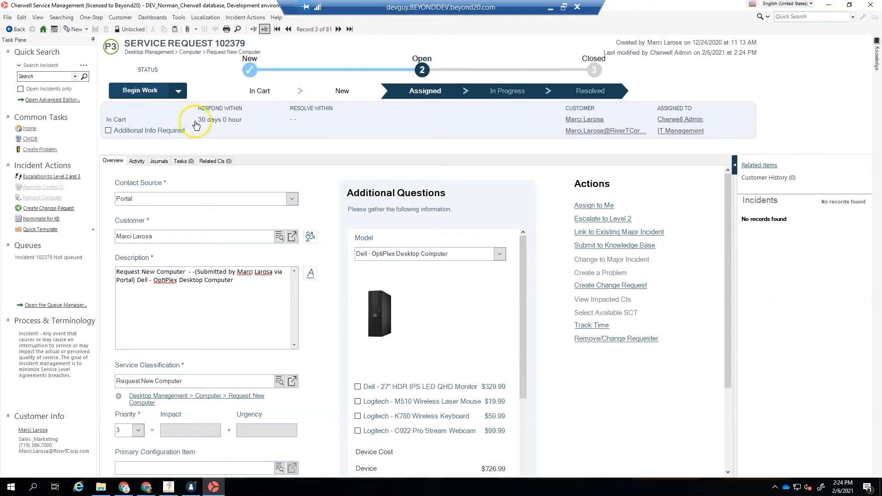
mouse_move(192, 111)
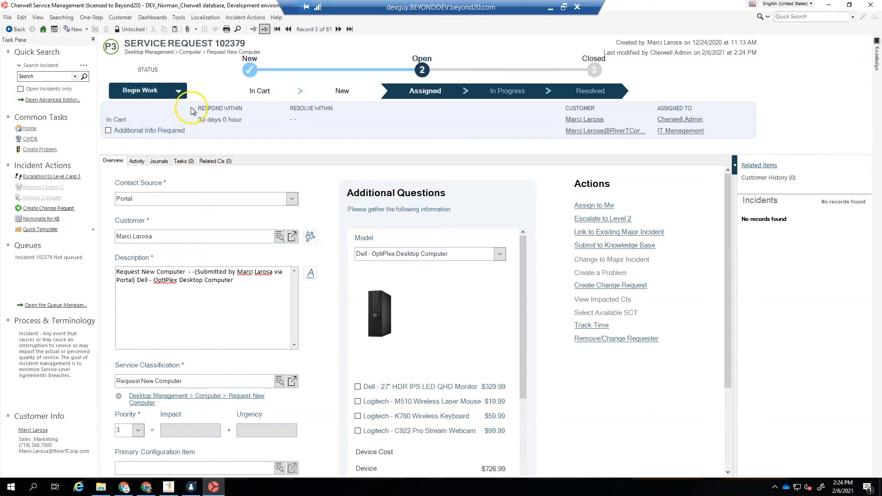
left_click(177, 91)
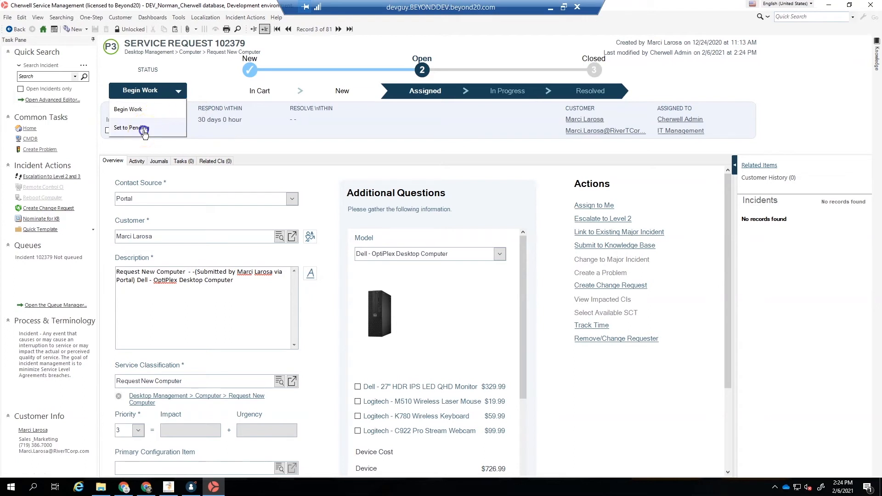
Set the request to Pending for non-capital hardware, then move it to In Progress.
left_click(128, 127)
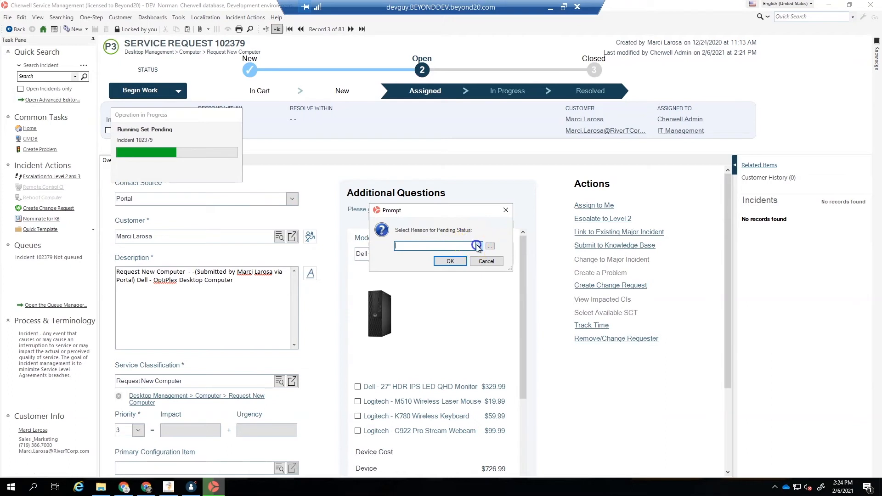
left_click(478, 247)
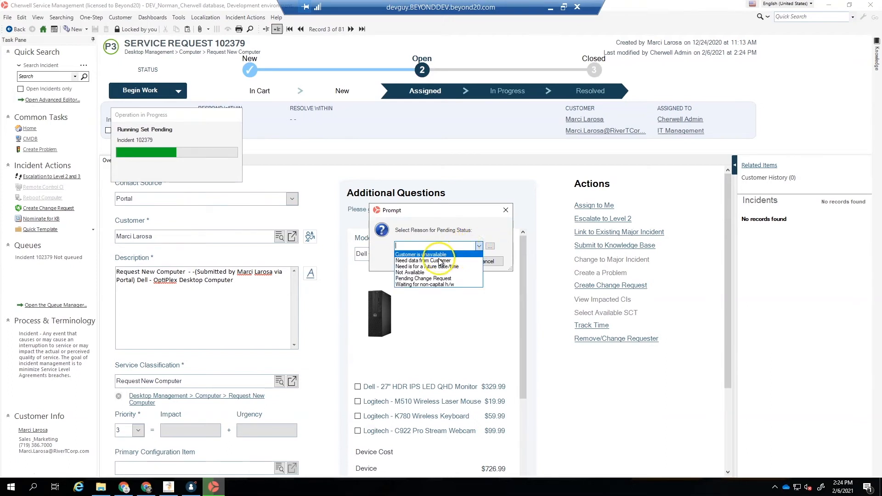
left_click(433, 284)
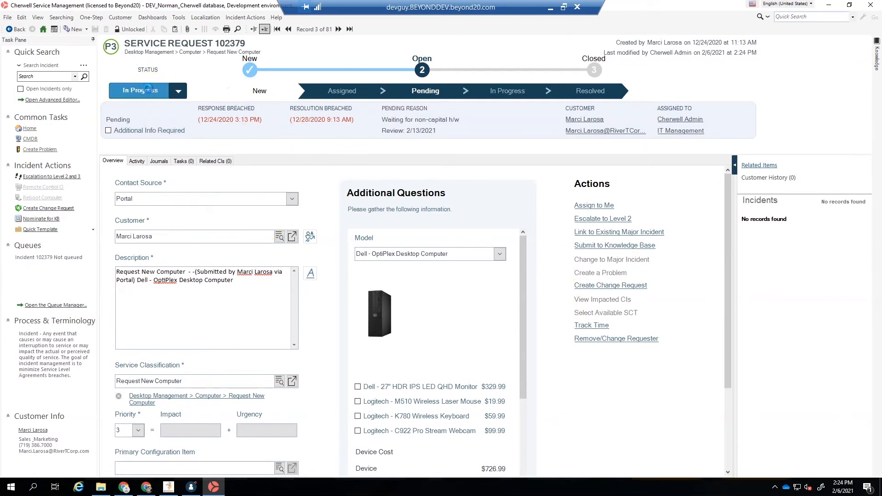
left_click(139, 91)
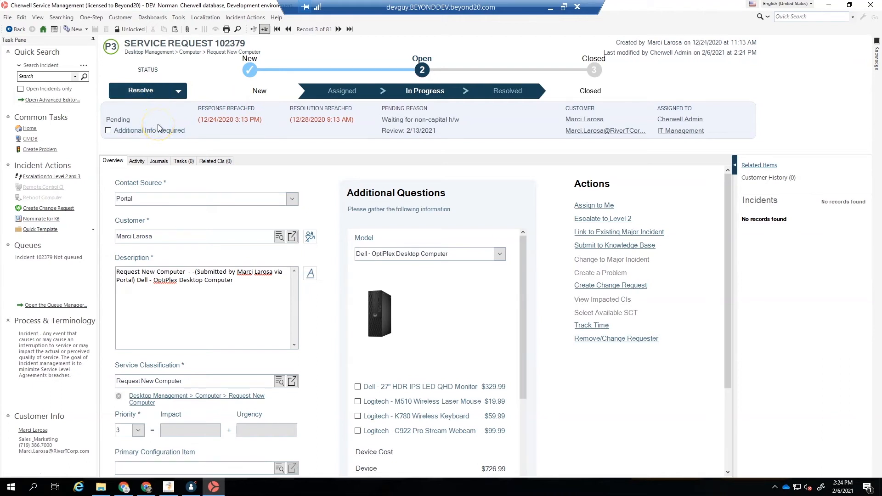
Flag the request as Additional Info Required, save it, and list the status actions.
left_click(178, 91)
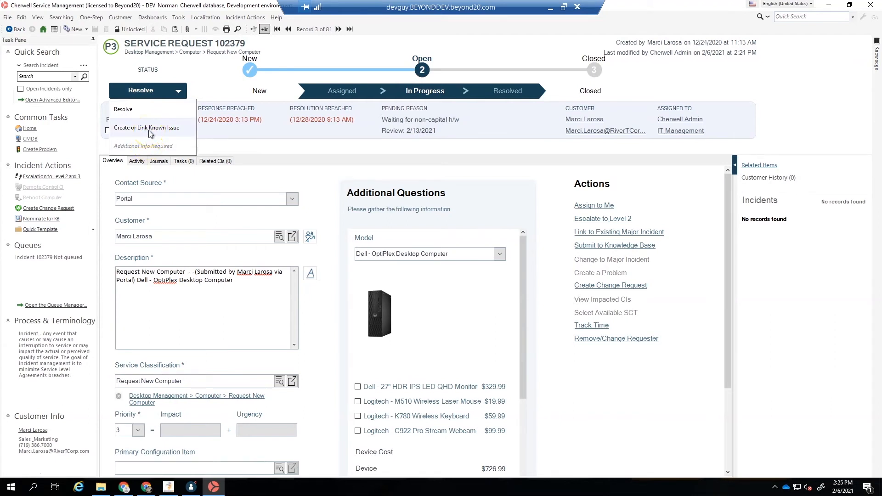
mouse_move(135, 118)
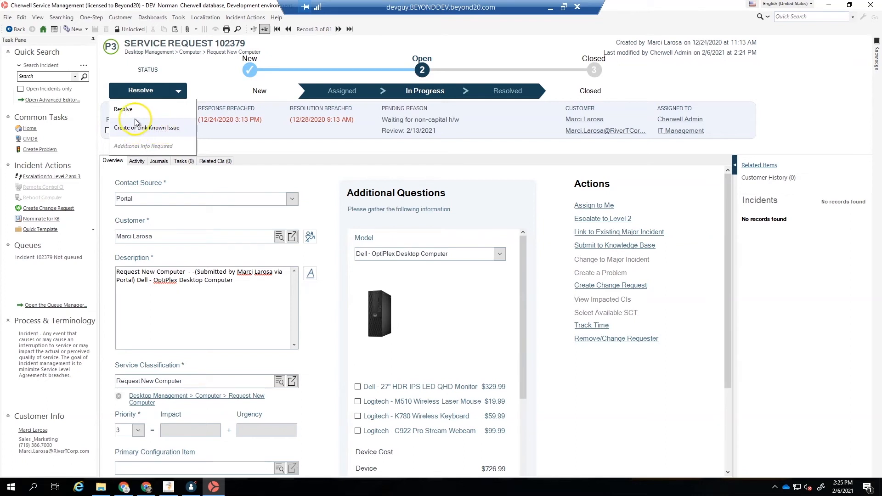
mouse_move(144, 147)
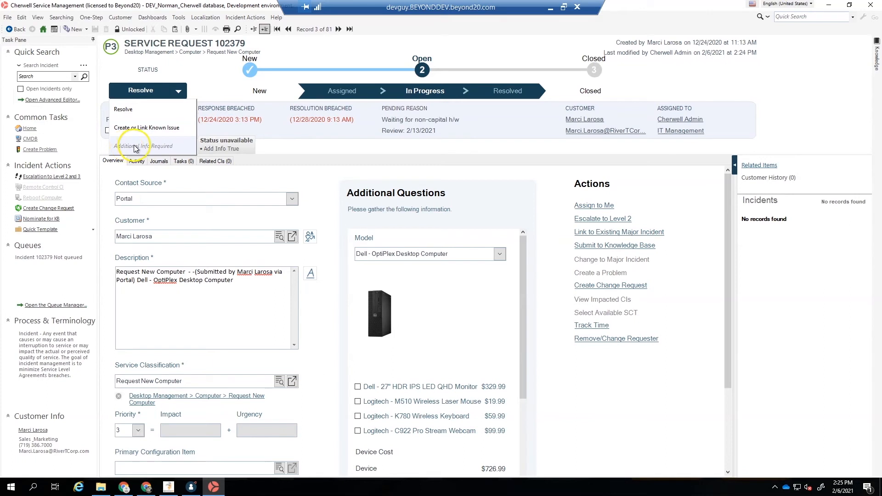
mouse_move(302, 154)
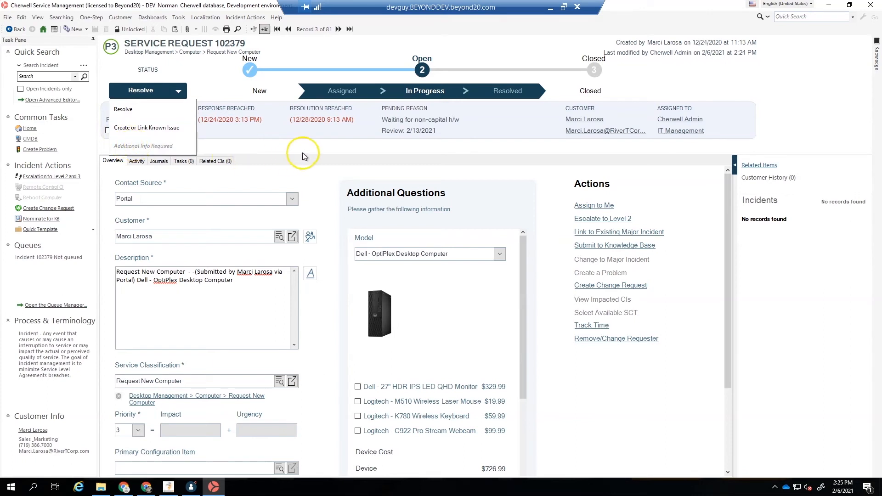
left_click(143, 146)
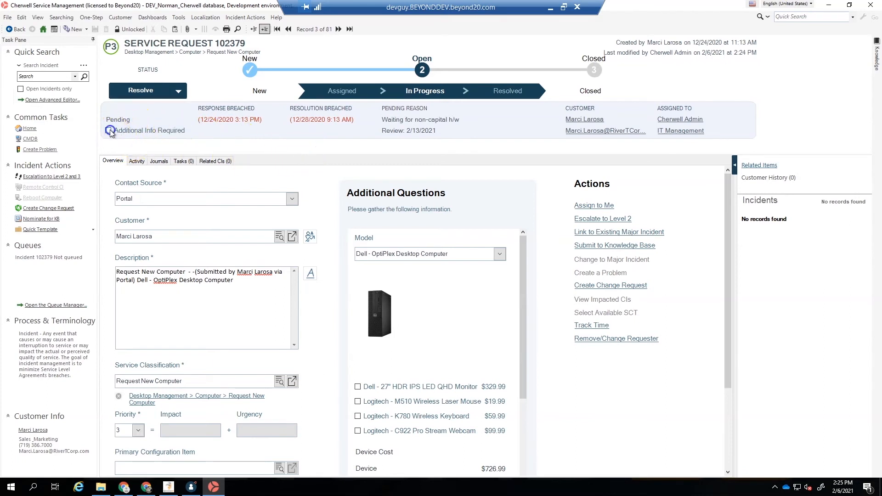
left_click(109, 129)
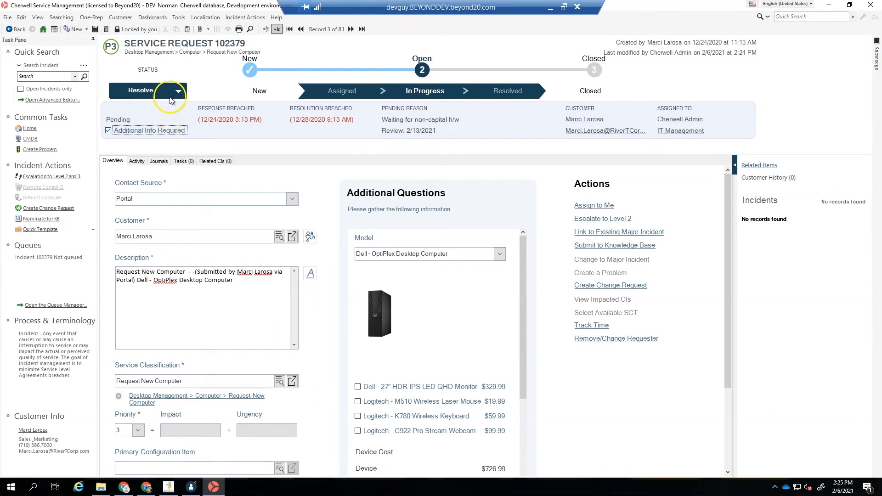
left_click(115, 29)
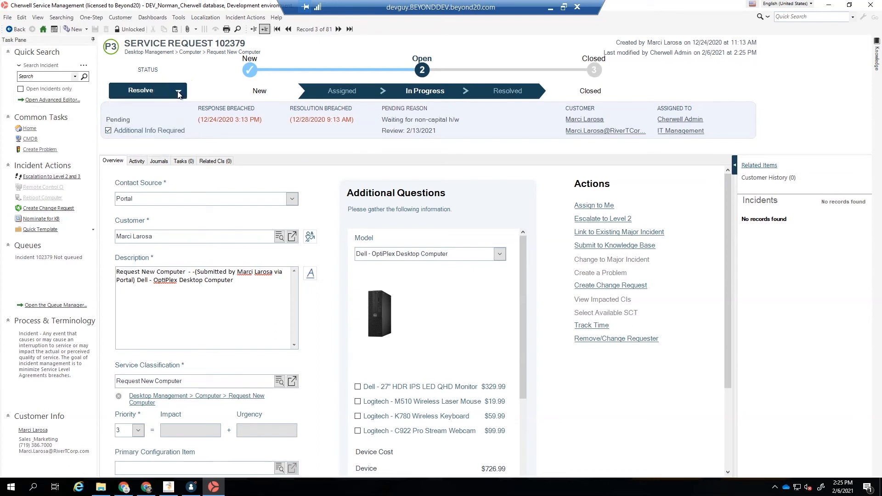
left_click(178, 90)
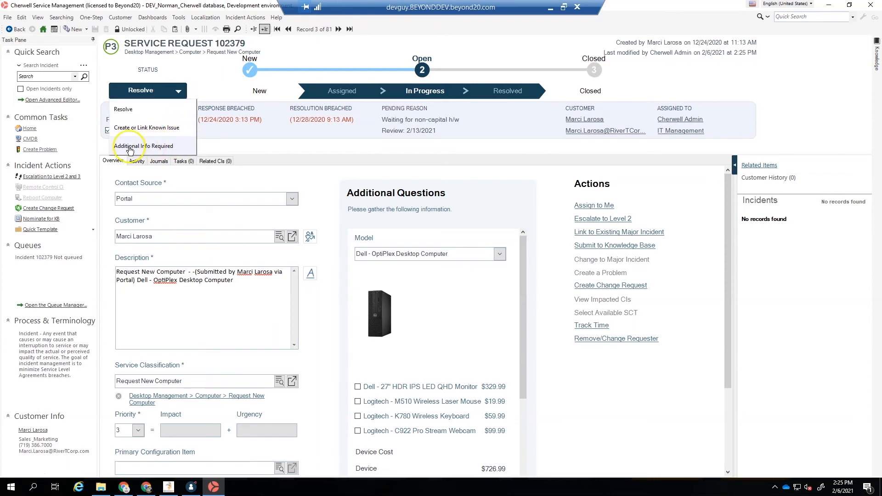
mouse_move(169, 149)
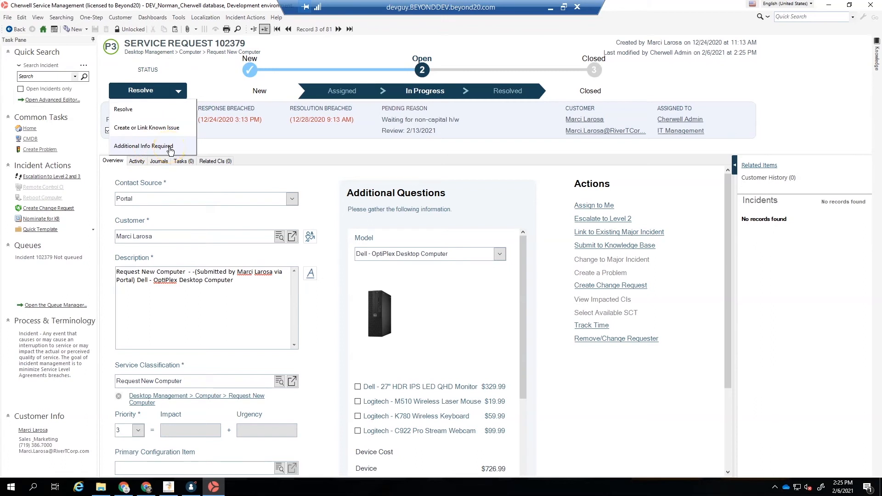
Move the request to Additional Info Required and send the follow-up email.
left_click(143, 146)
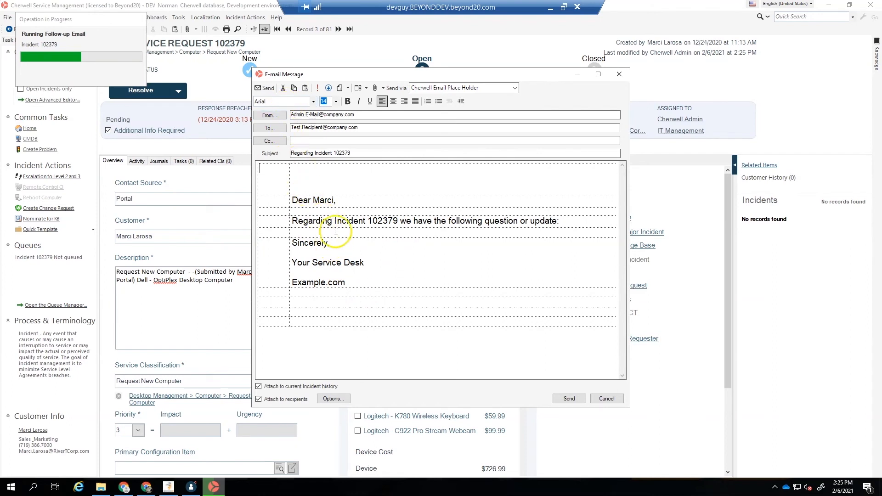
mouse_move(377, 289)
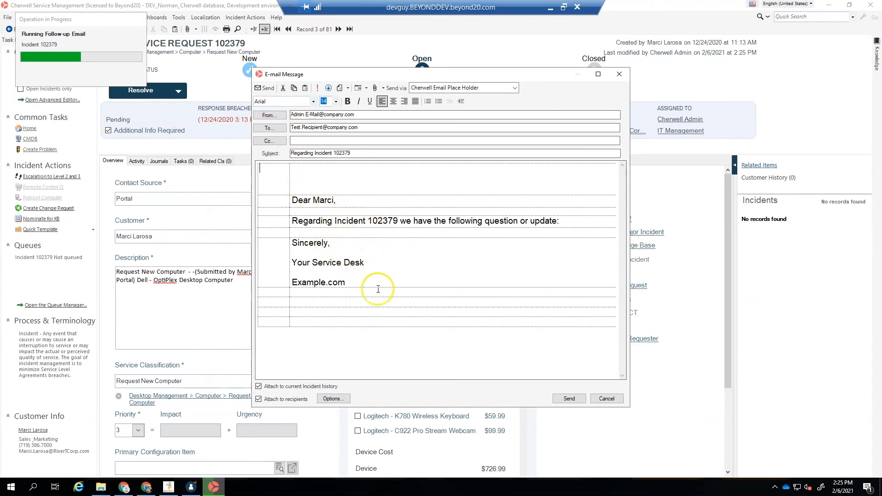
mouse_move(569, 398)
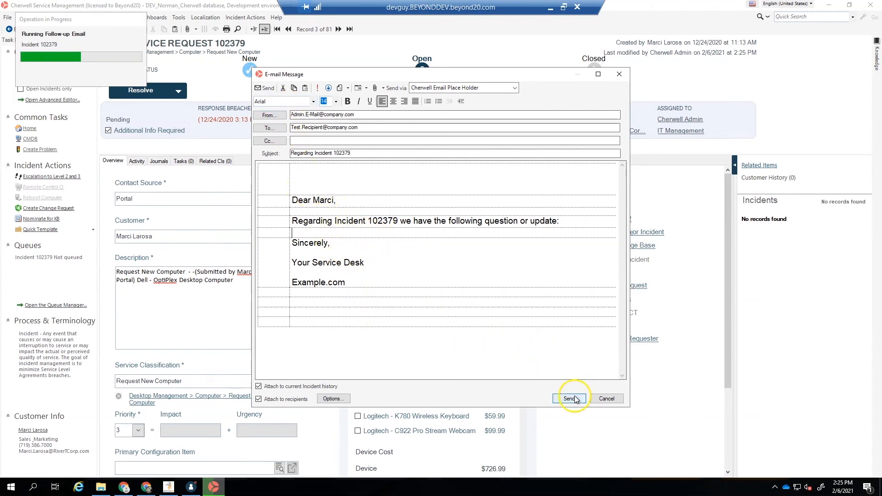
left_click(568, 399)
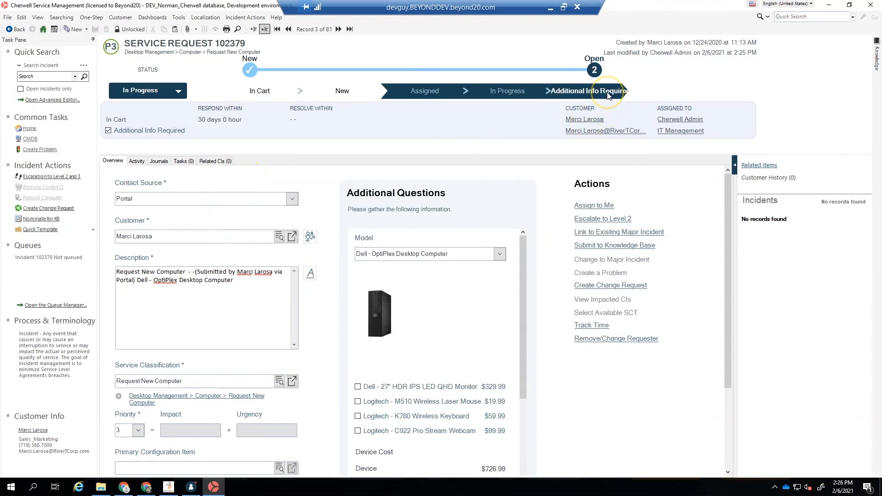
mouse_move(141, 91)
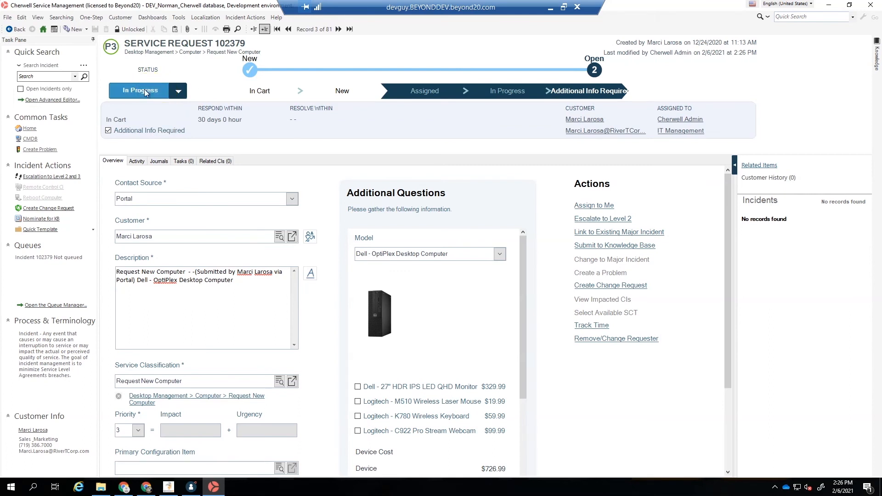
Return request 102379 to the In Progress status.
left_click(139, 91)
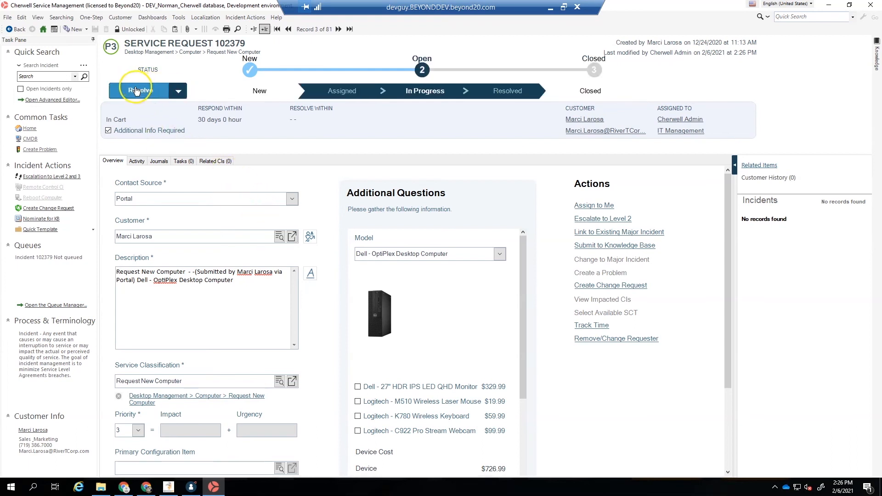
List the Resolve, Create or Link Known Issue and Additional Info Required actions.
left_click(178, 91)
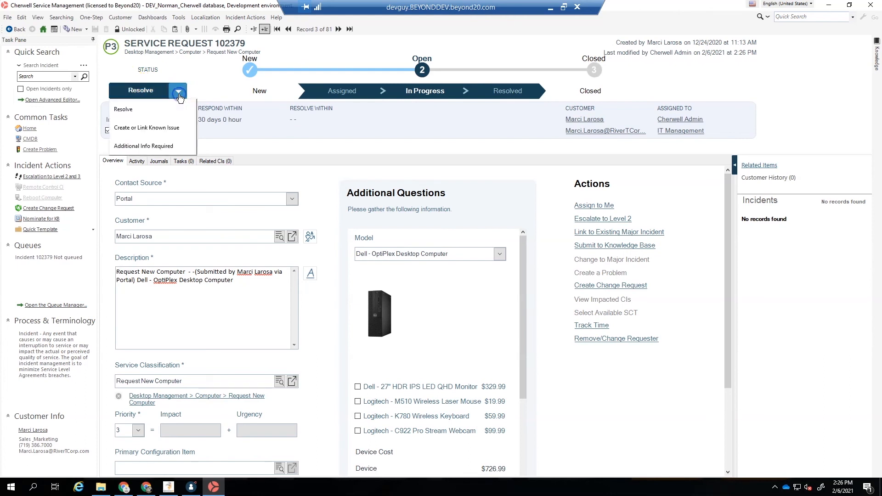
mouse_move(138, 131)
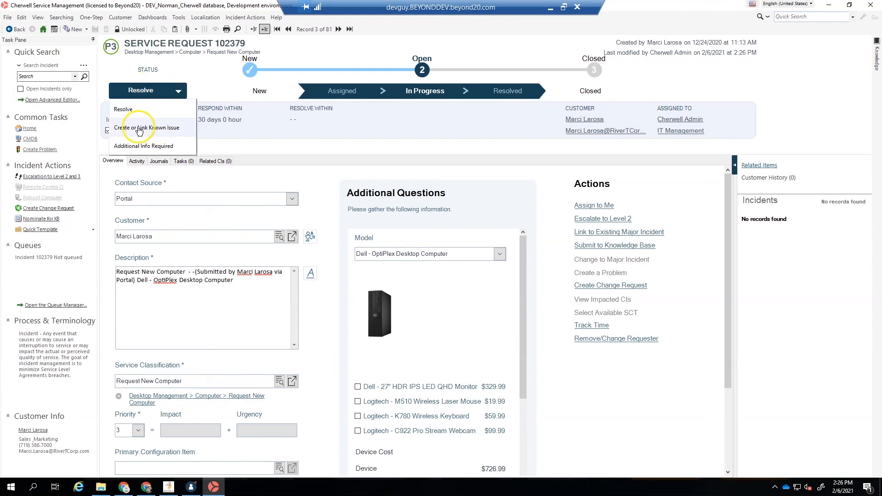
mouse_move(269, 133)
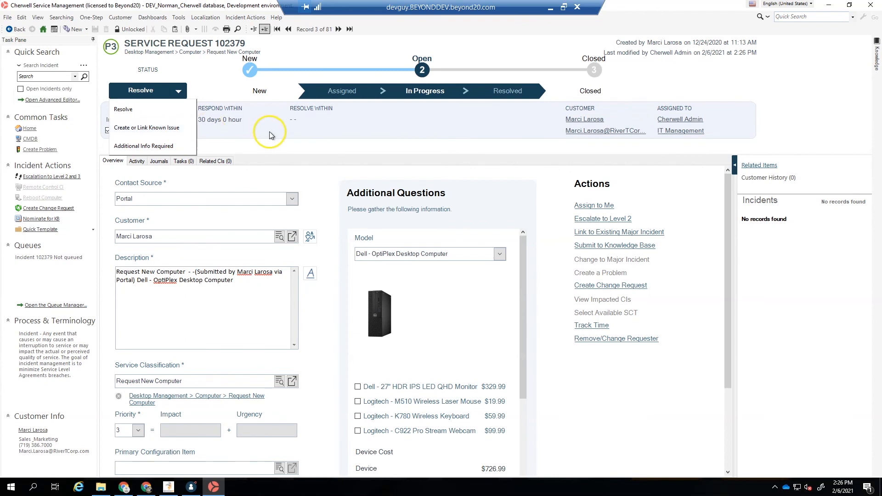
mouse_move(134, 128)
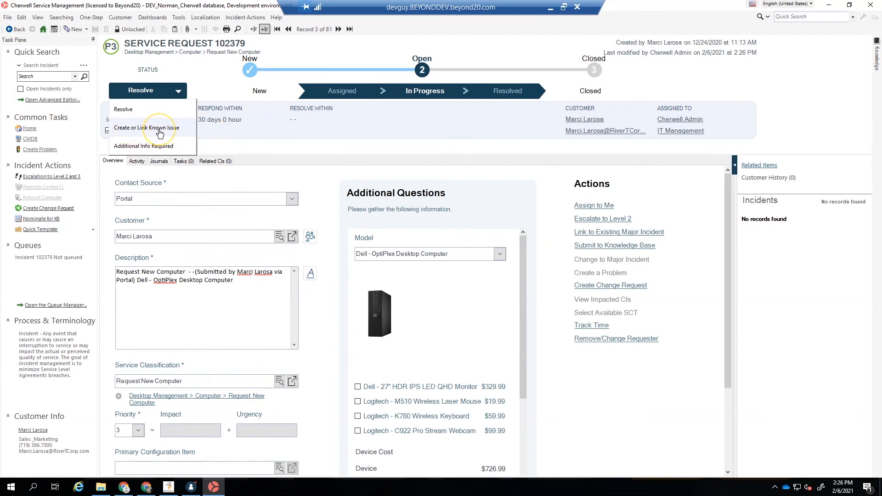
mouse_move(173, 132)
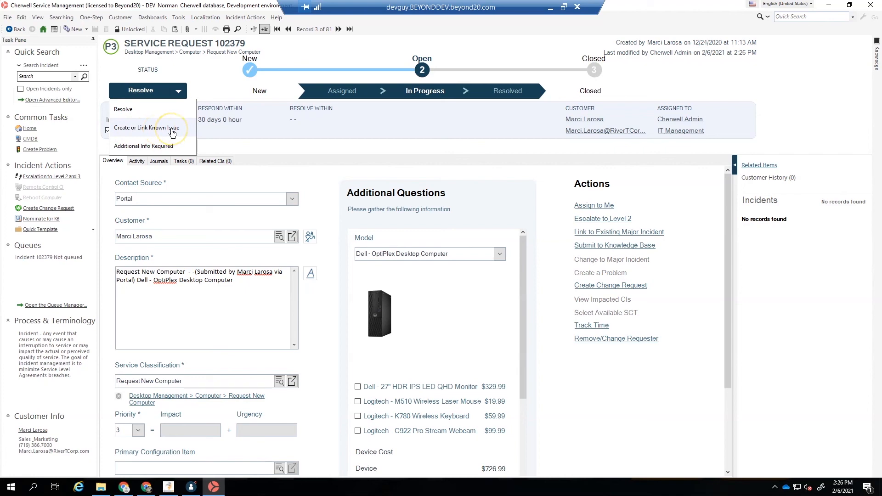
mouse_move(262, 141)
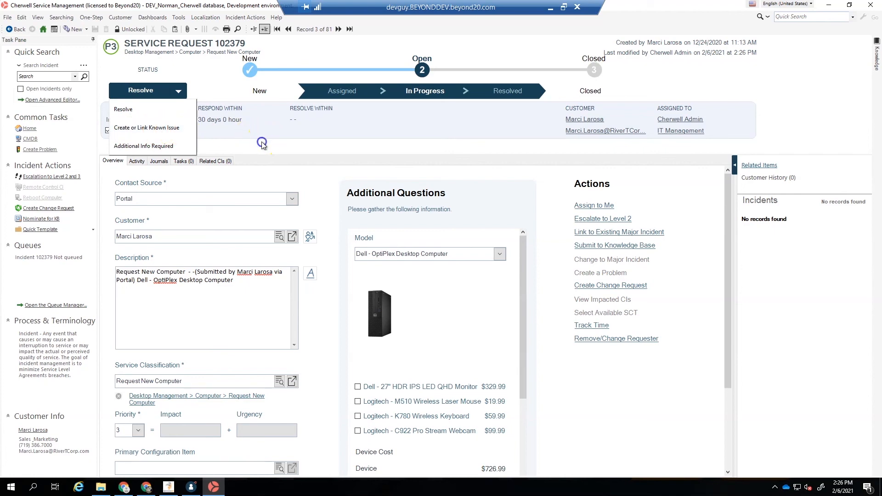